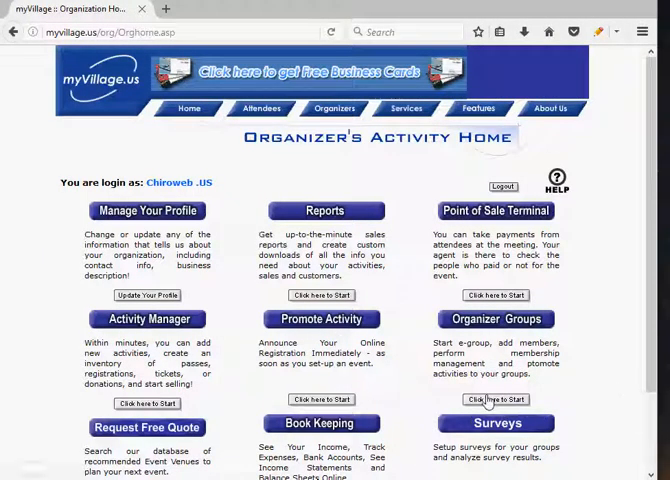
- Open the Organizer Groups area listing active groups with member counts
left_click(496, 400)
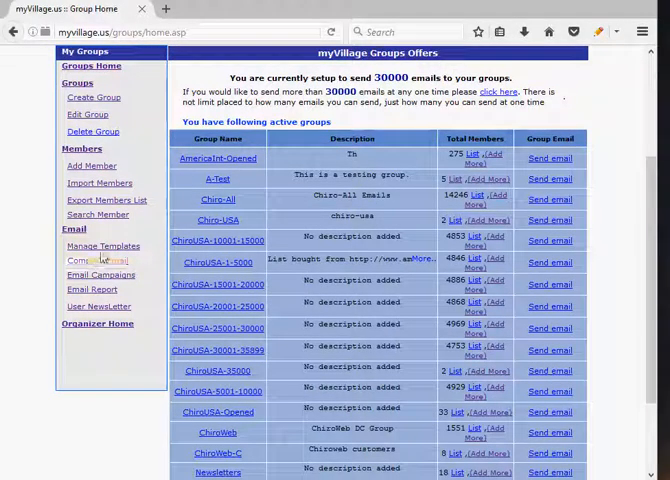
- Show the Manage Templates list and move down to its newest entries
left_click(104, 244)
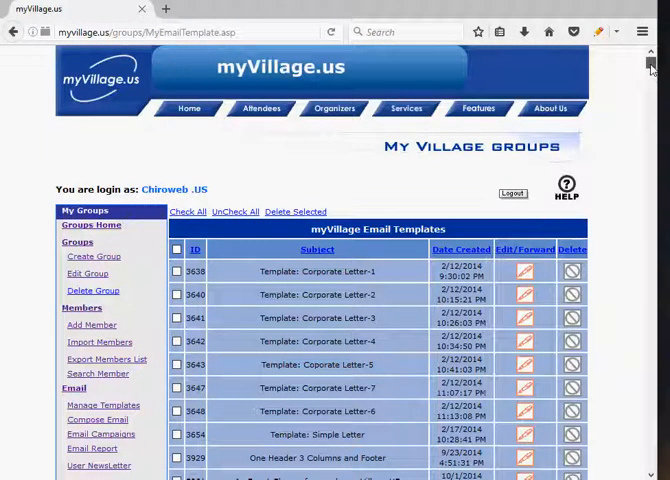
scroll("down", 3)
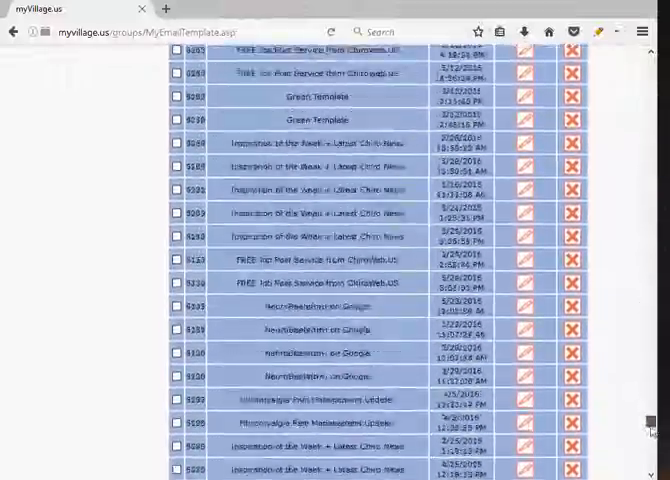
scroll("down", 3)
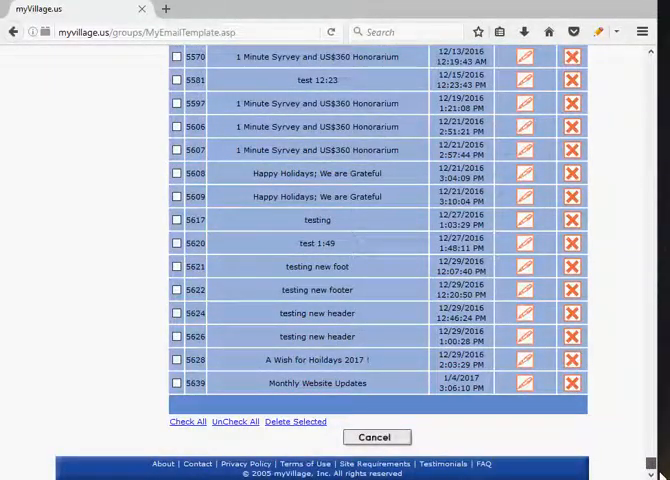
mouse_move(524, 432)
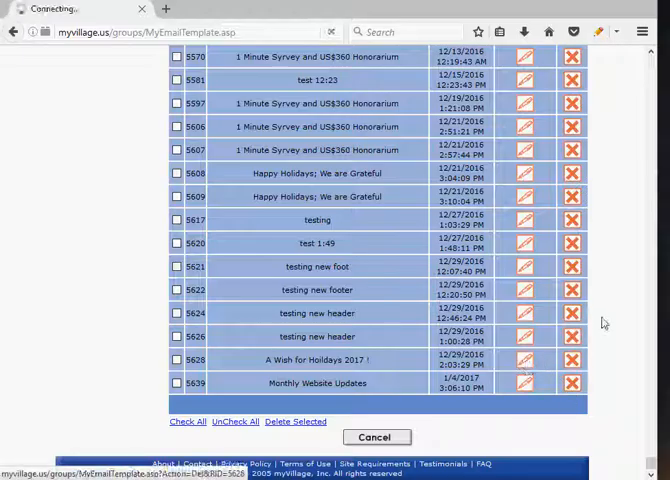
- Load 'A Wish for Holidays 2017 !' into Compose Email and review its message
left_click(524, 364)
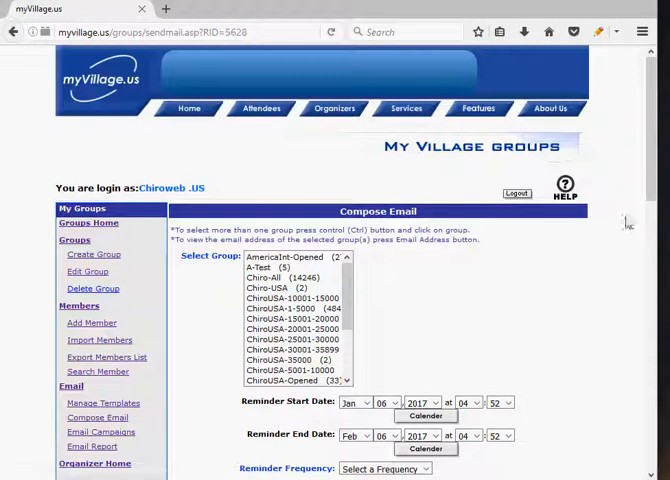
scroll("down", 3)
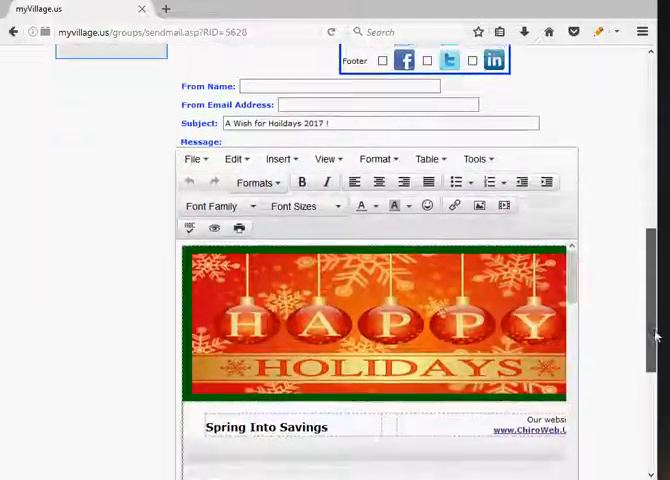
scroll("down", 3)
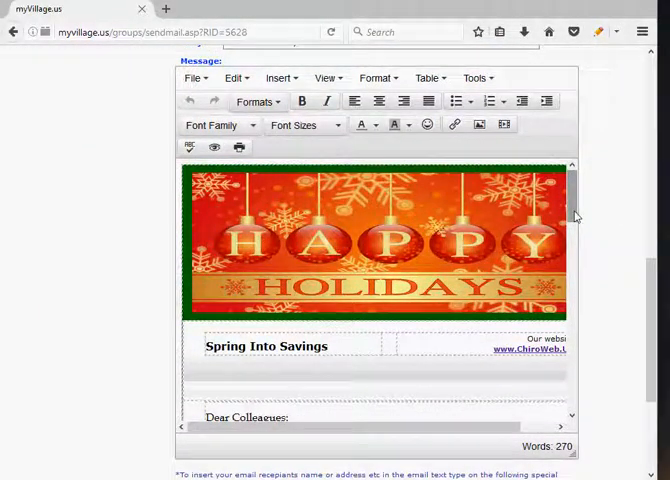
scroll("down", 3)
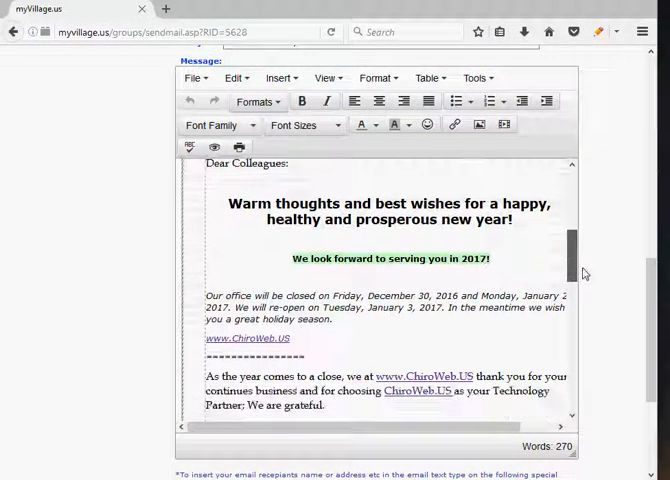
scroll("down", 3)
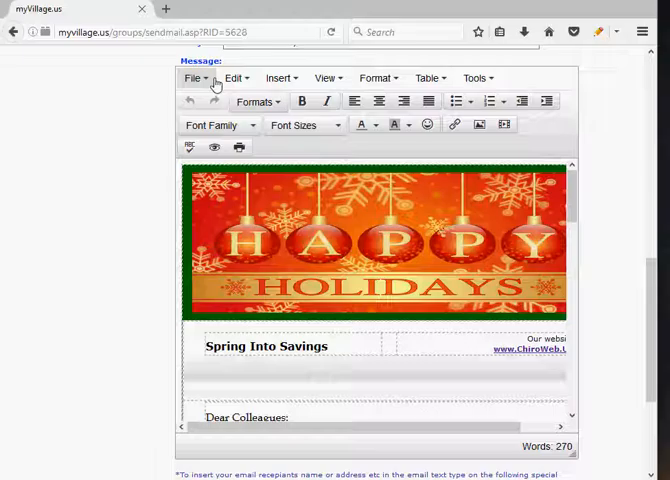
left_click(232, 78)
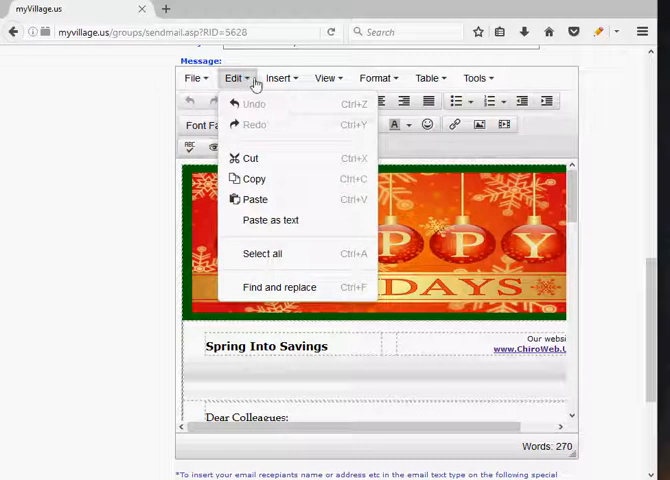
left_click(428, 78)
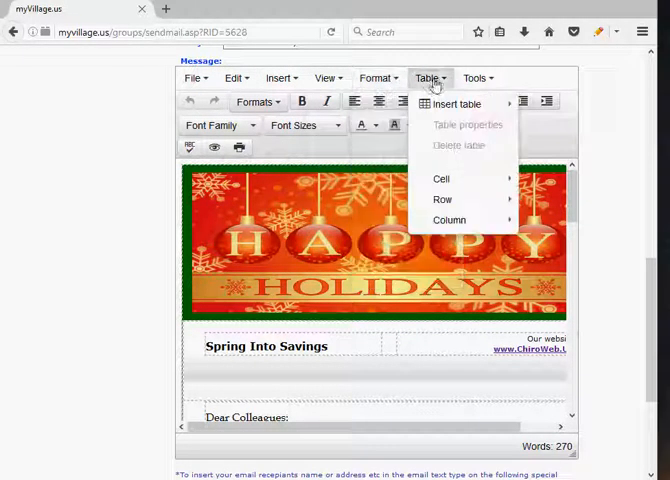
left_click(476, 78)
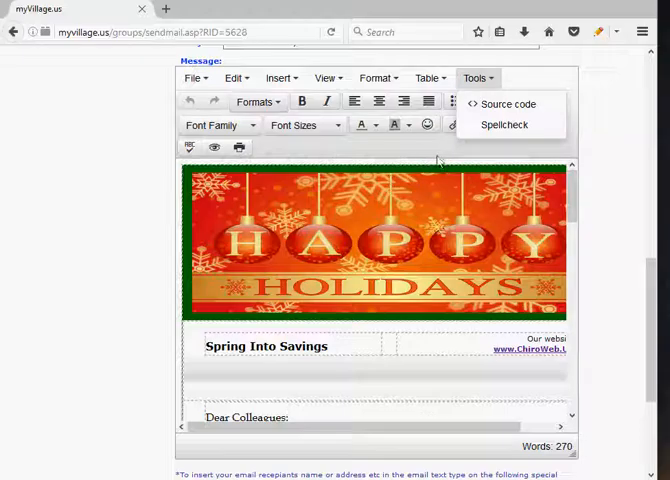
mouse_move(404, 148)
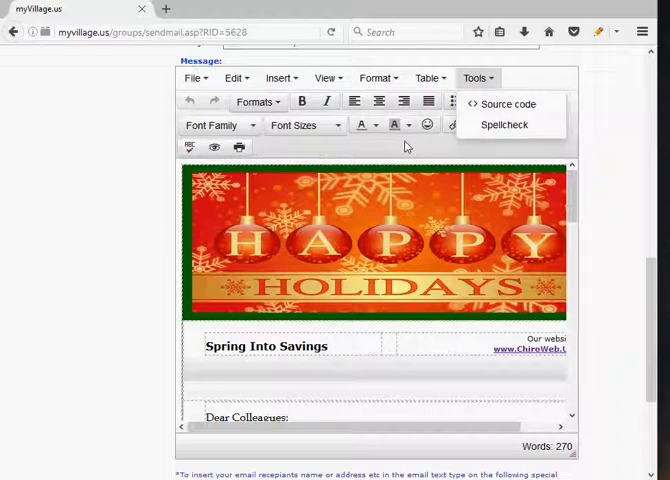
mouse_move(212, 146)
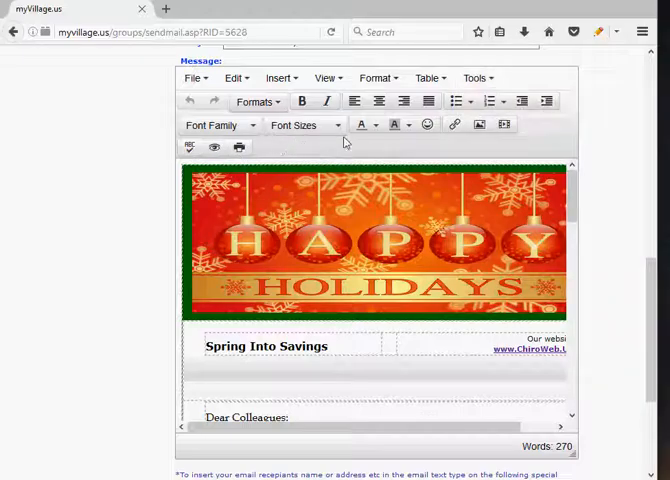
mouse_move(478, 124)
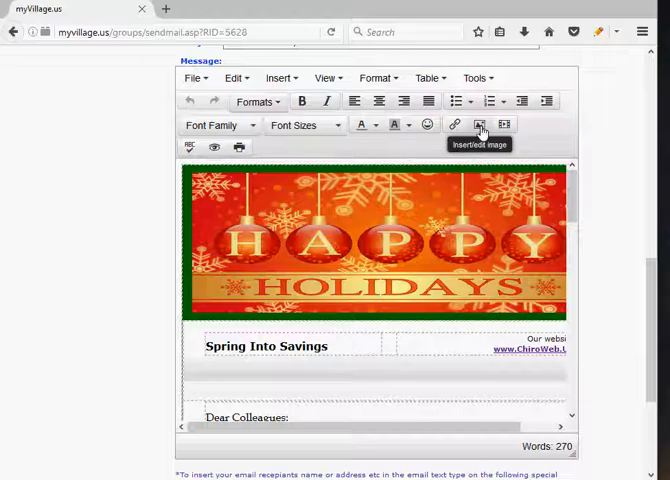
mouse_move(504, 124)
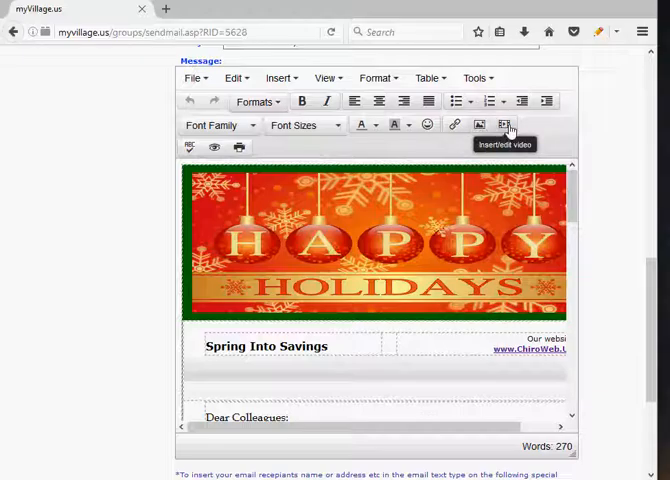
mouse_move(428, 124)
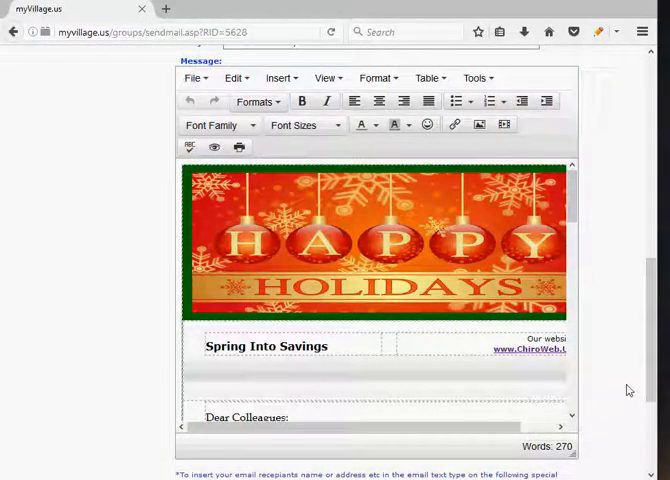
scroll("up", 3)
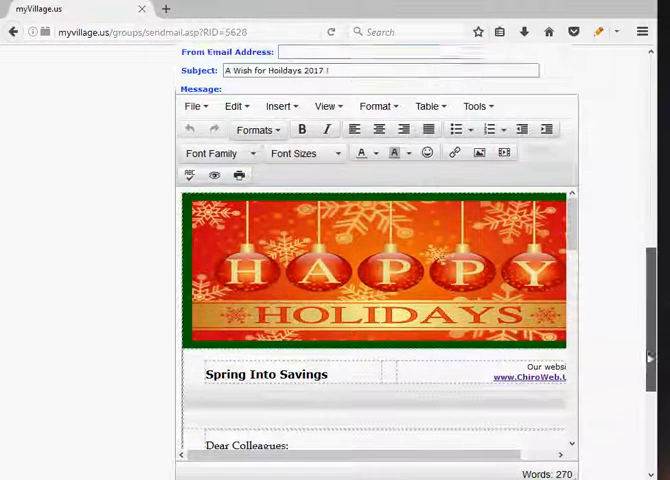
scroll("up", 3)
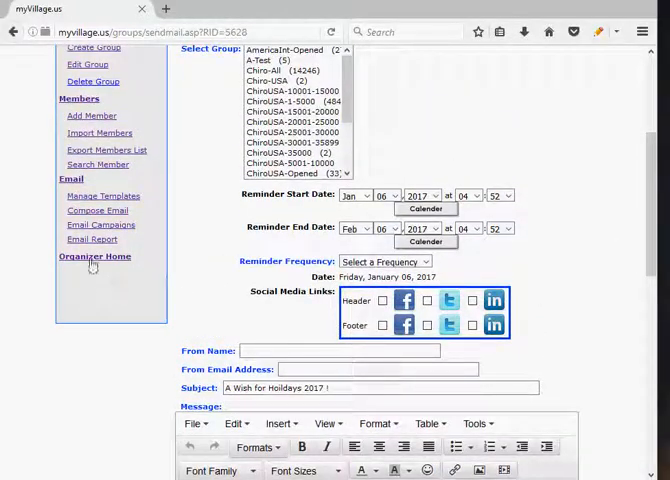
left_click(90, 240)
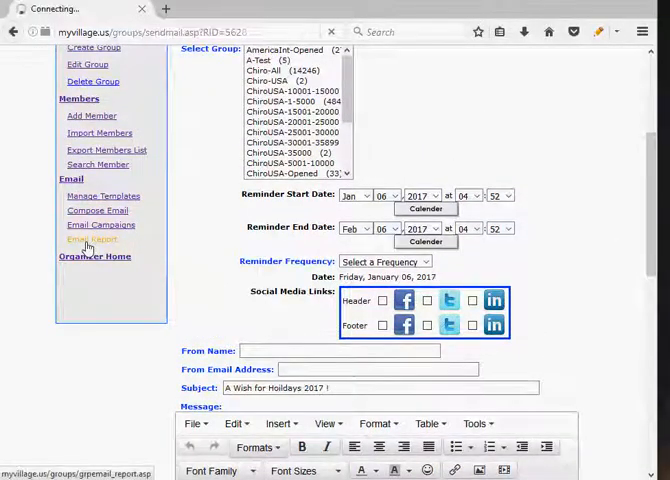
- View the Reminder Mail Report, log out, and return to the public home page
left_click(90, 240)
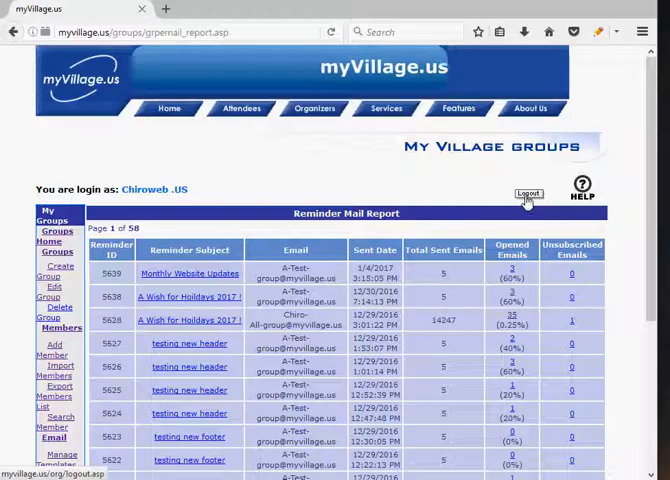
left_click(530, 194)
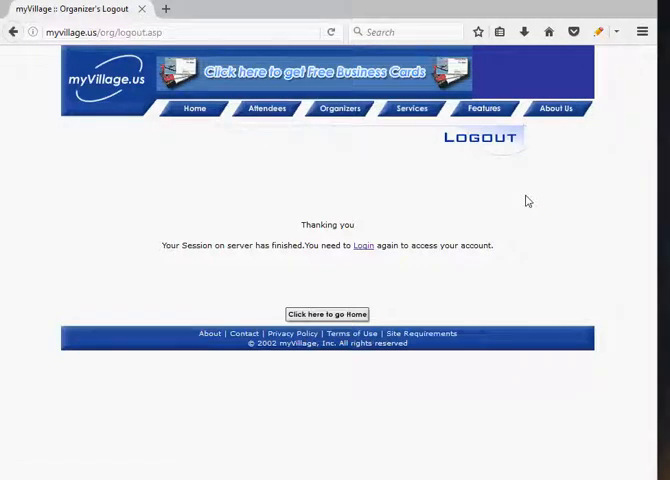
left_click(326, 314)
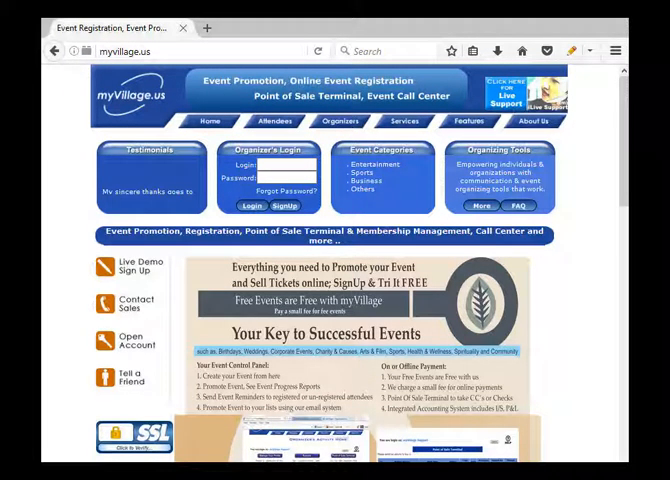